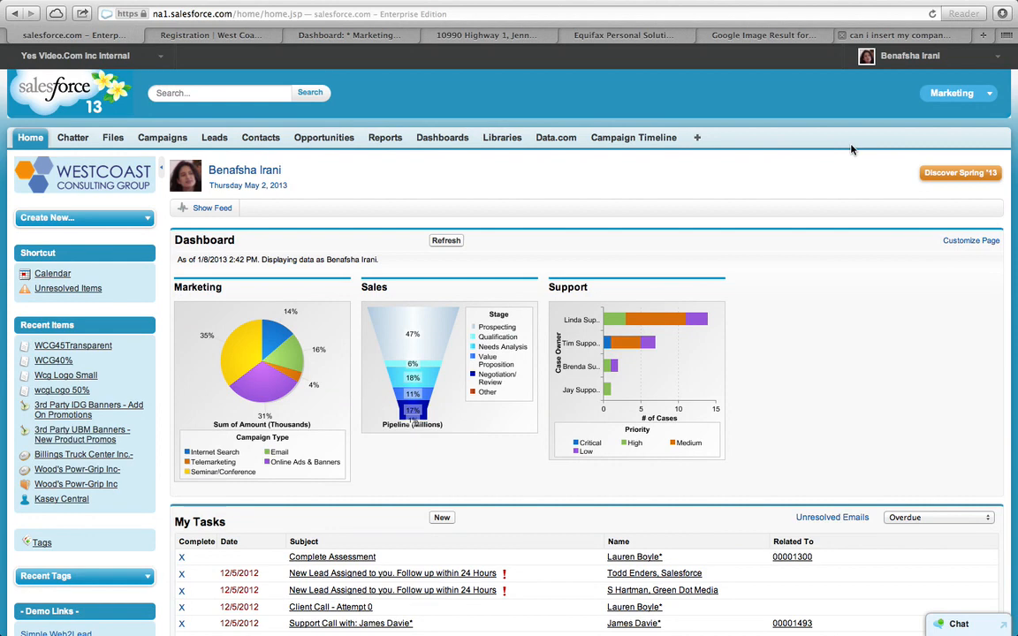
{"action": "mouse_move", "coordinate": [714, 202]}
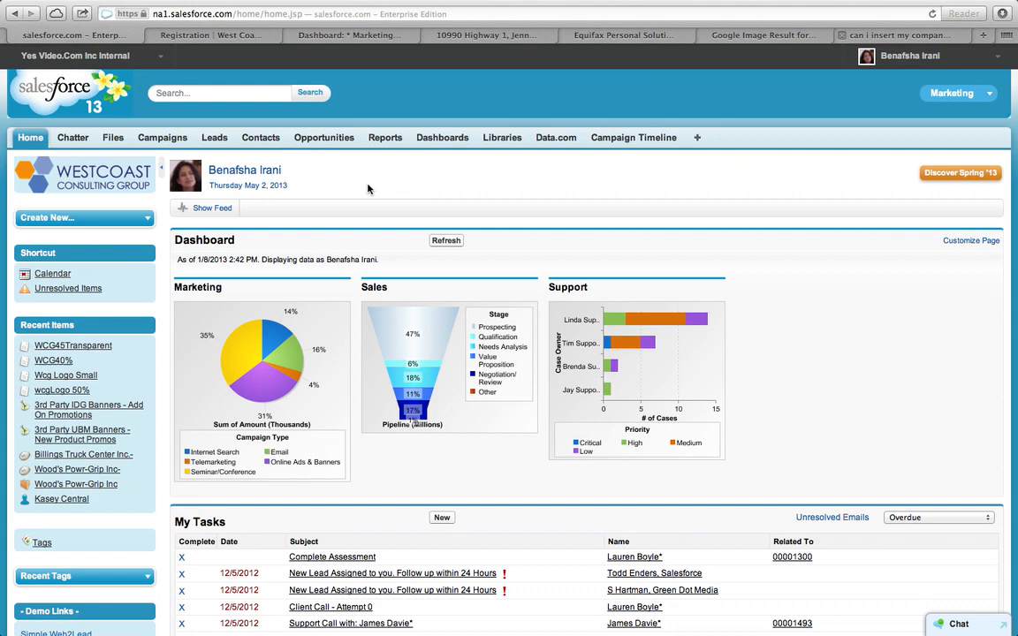
Go to the Campaigns overview and choose the 3rd Party IDG Banners - Add On Promotions campaign
{"action": "left_click", "coordinate": [163, 137]}
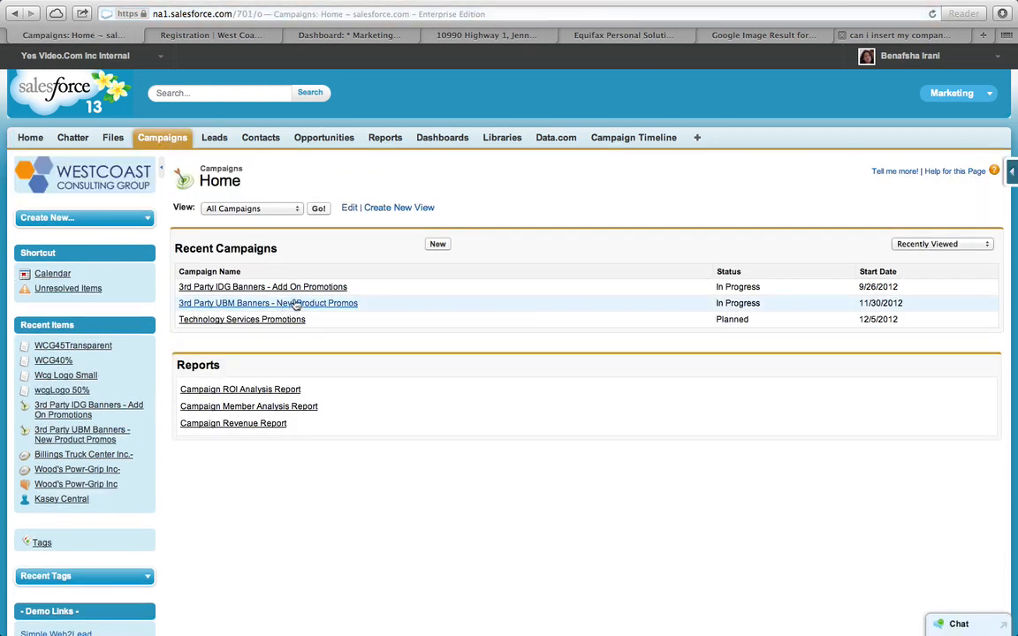
{"action": "left_click", "coordinate": [262, 287]}
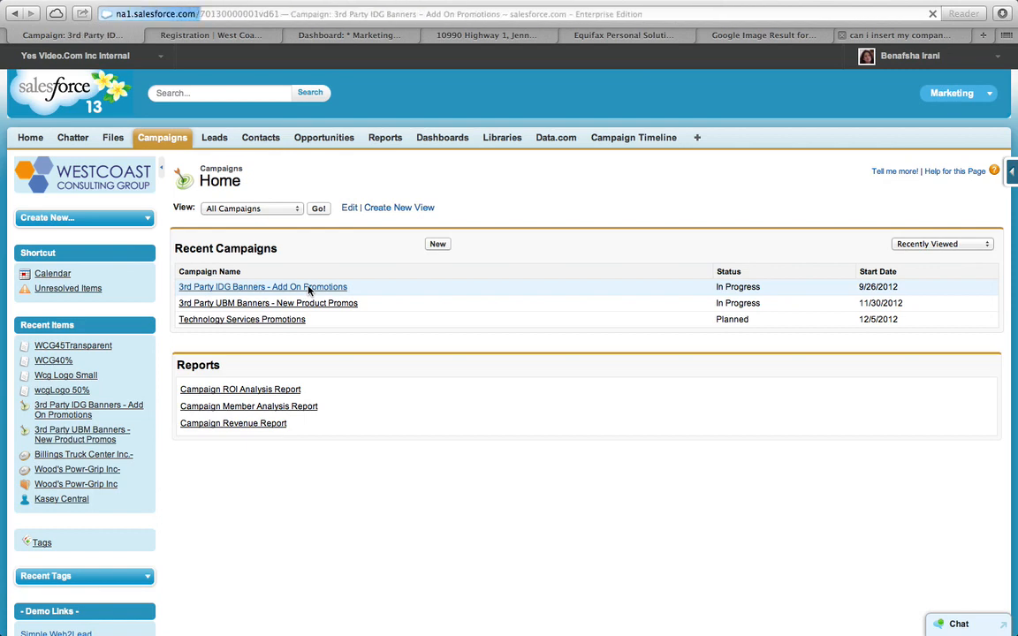
Edit the campaign's Type inline and review the picklist, keeping Online Ads & Banners
{"action": "left_click", "coordinate": [261, 286]}
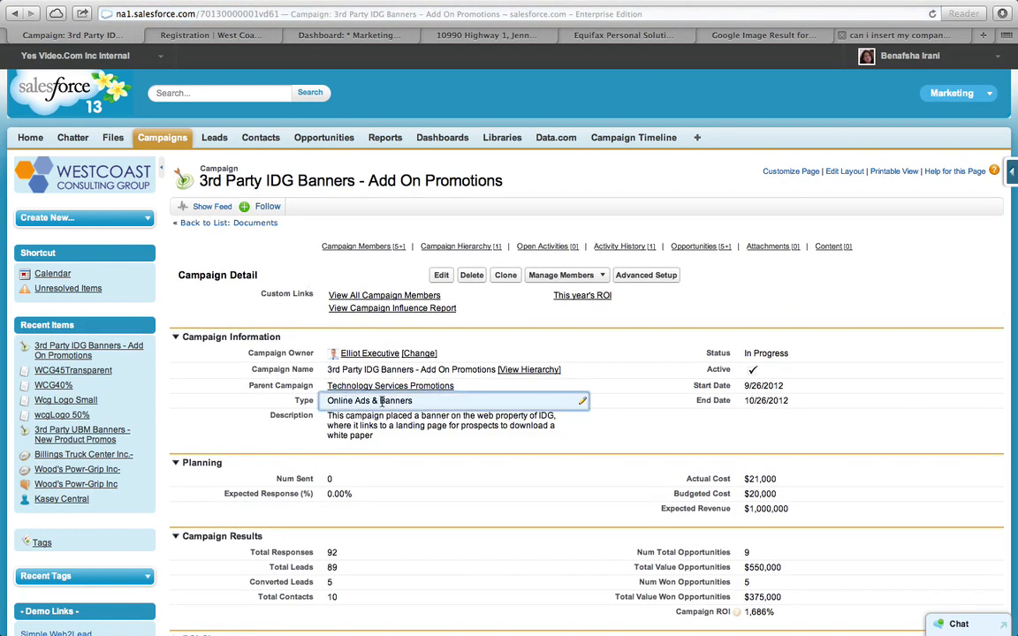
{"action": "left_click", "coordinate": [456, 400]}
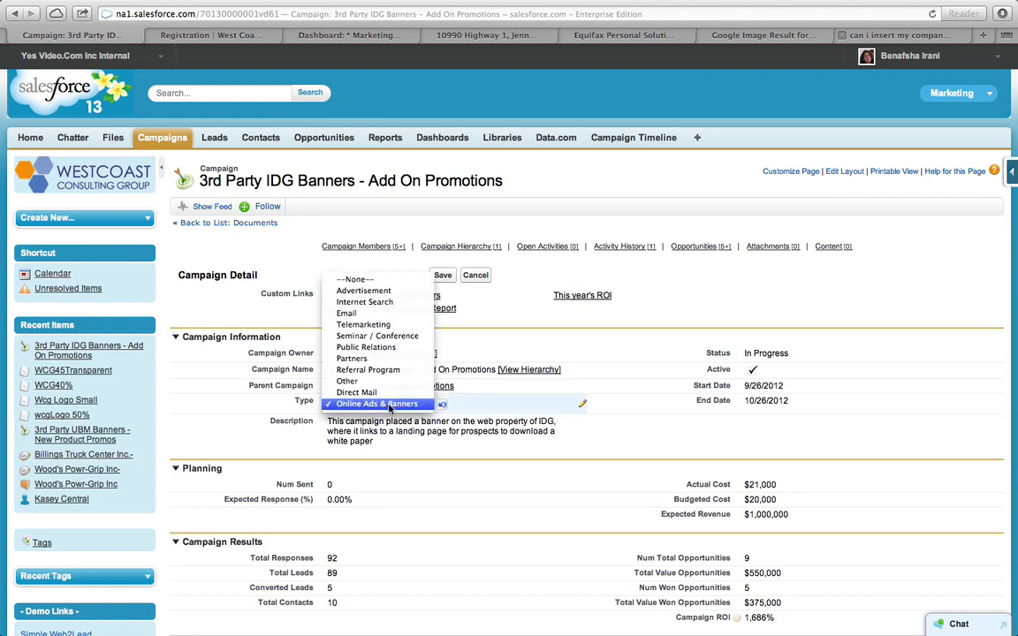
{"action": "mouse_move", "coordinate": [362, 290]}
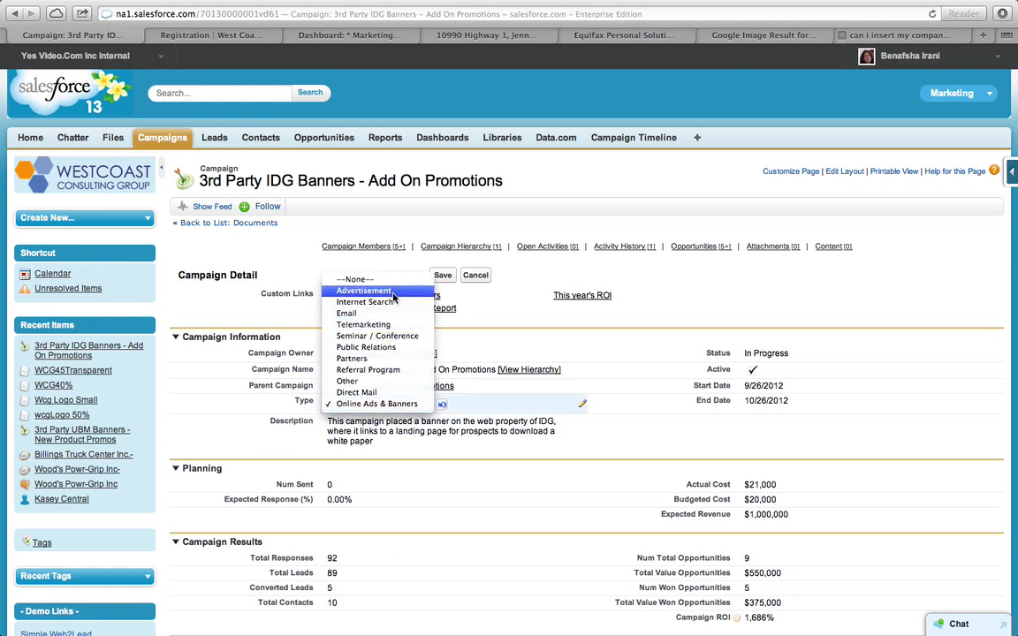
{"action": "mouse_move", "coordinate": [456, 318]}
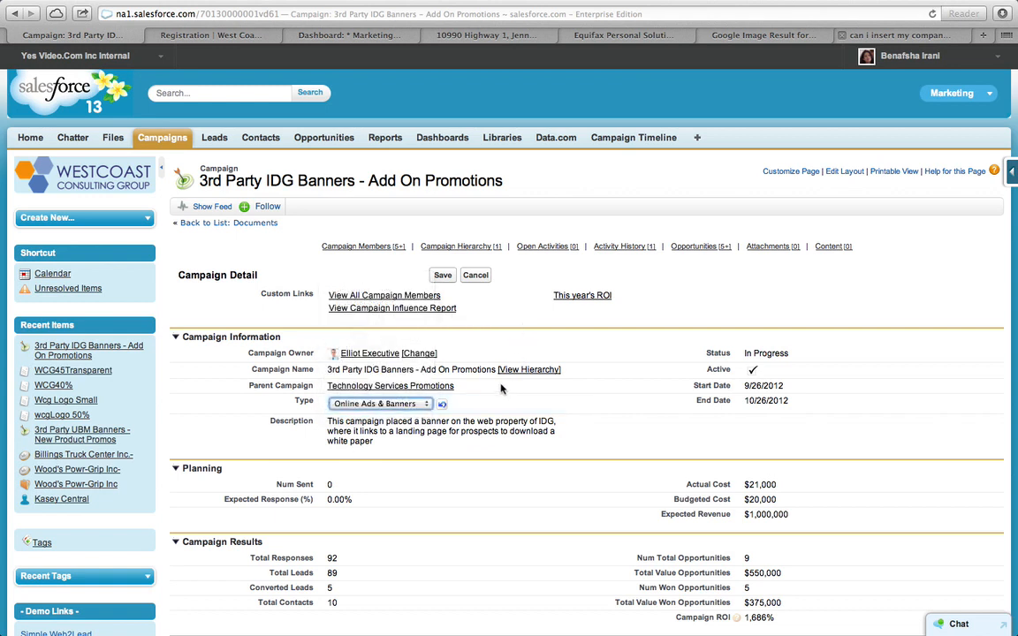
{"action": "mouse_move", "coordinate": [495, 396]}
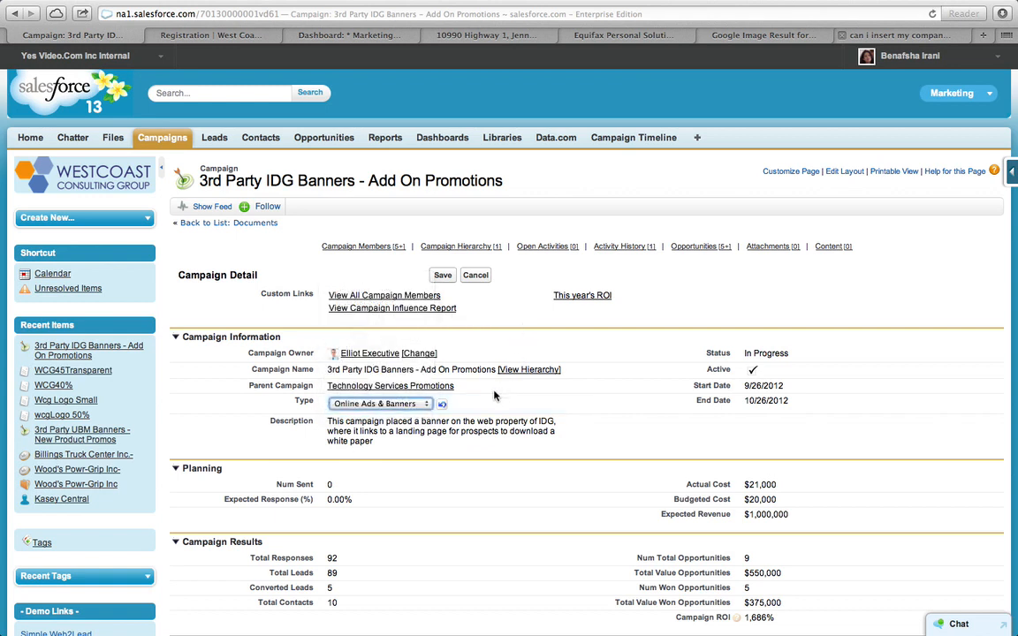
{"action": "mouse_move", "coordinate": [389, 386]}
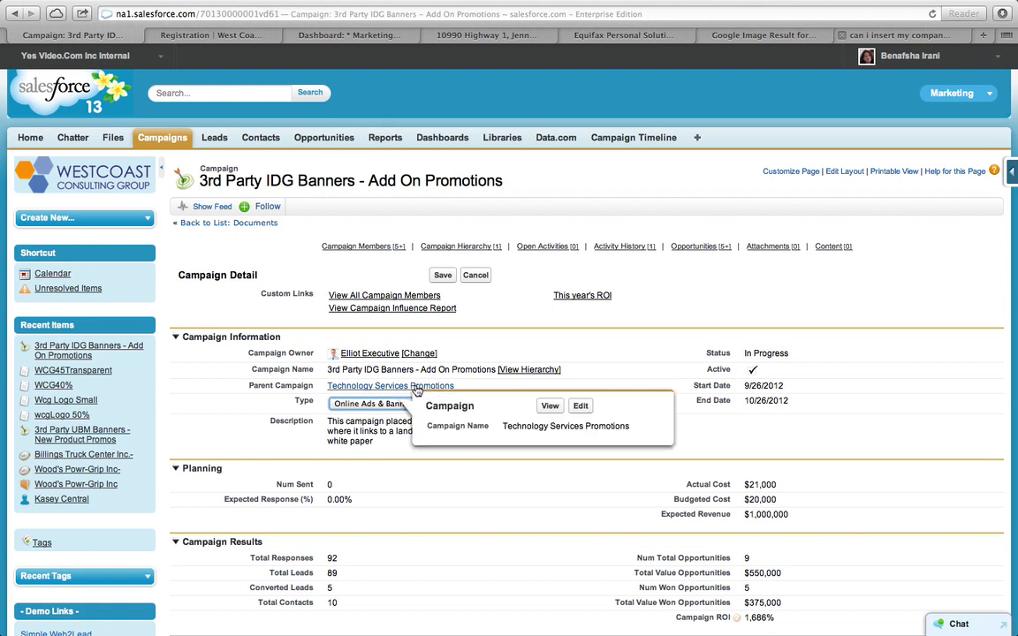
{"action": "mouse_move", "coordinate": [355, 389]}
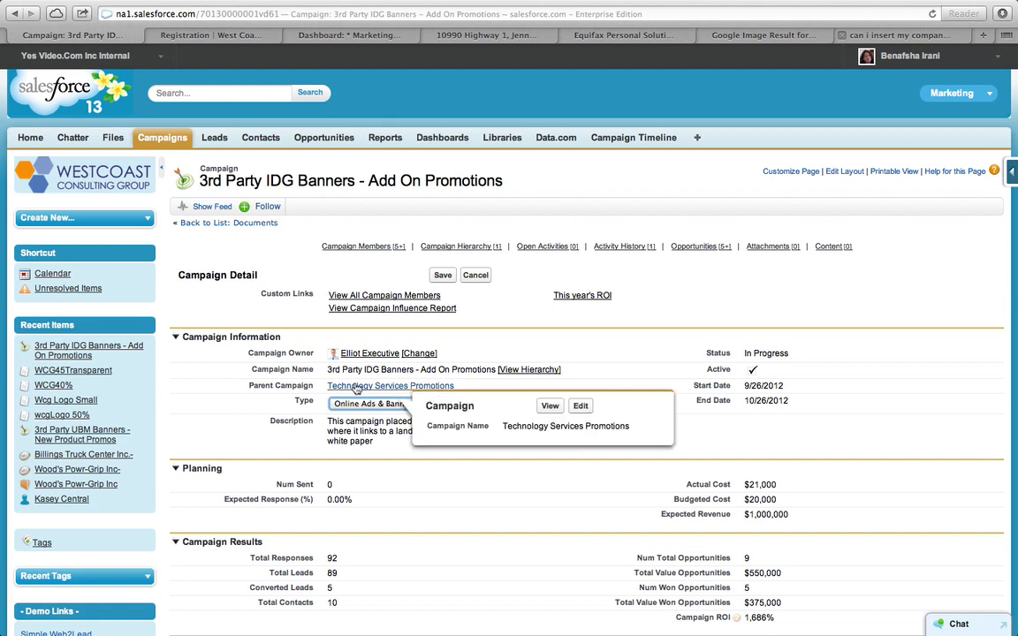
{"action": "mouse_move", "coordinate": [251, 410]}
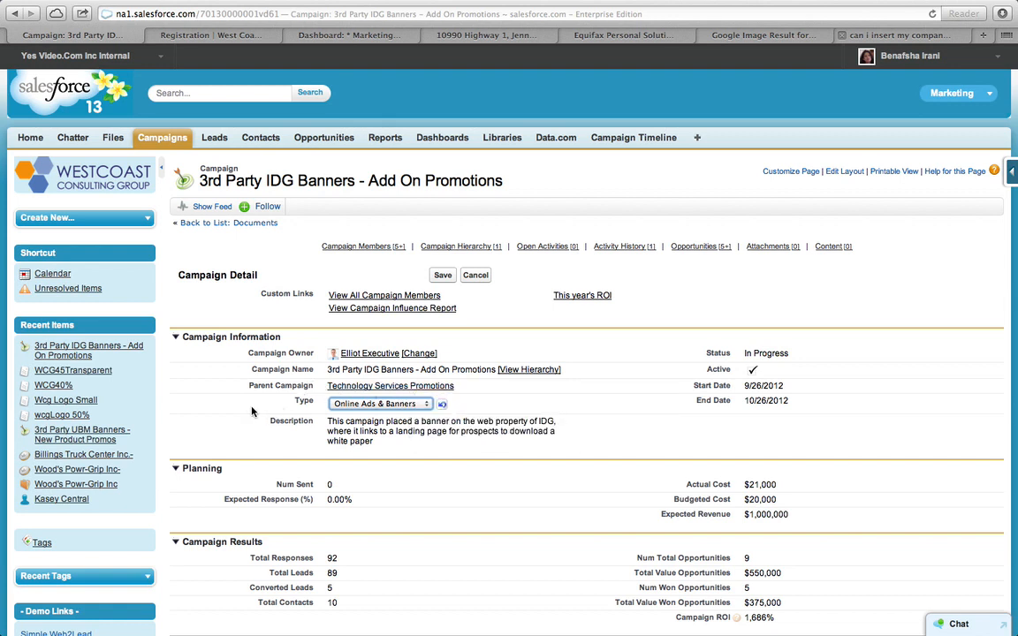
{"action": "mouse_move", "coordinate": [272, 432]}
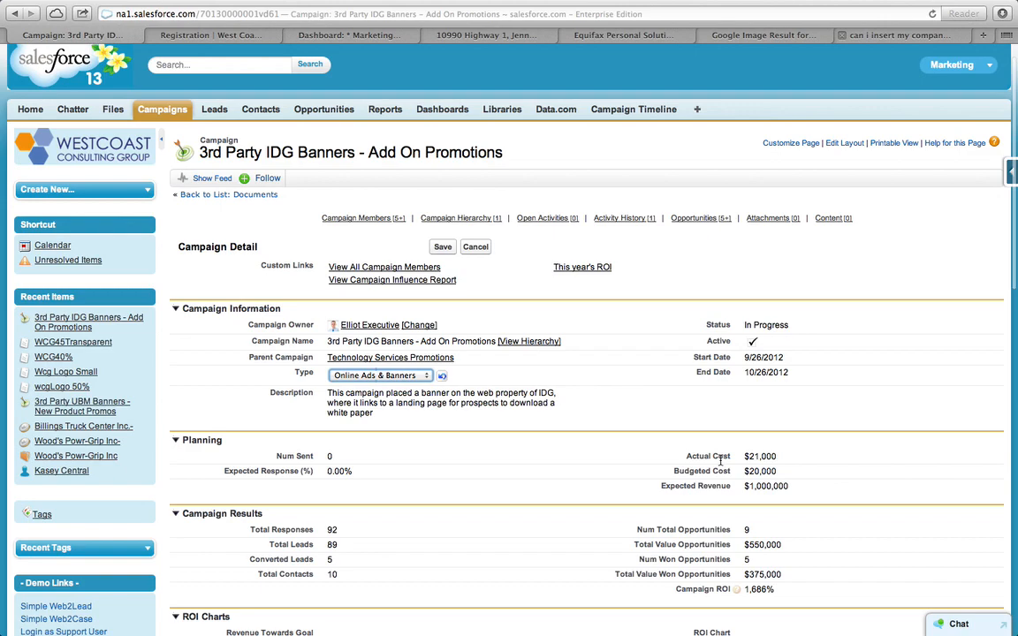
{"action": "mouse_move", "coordinate": [569, 456]}
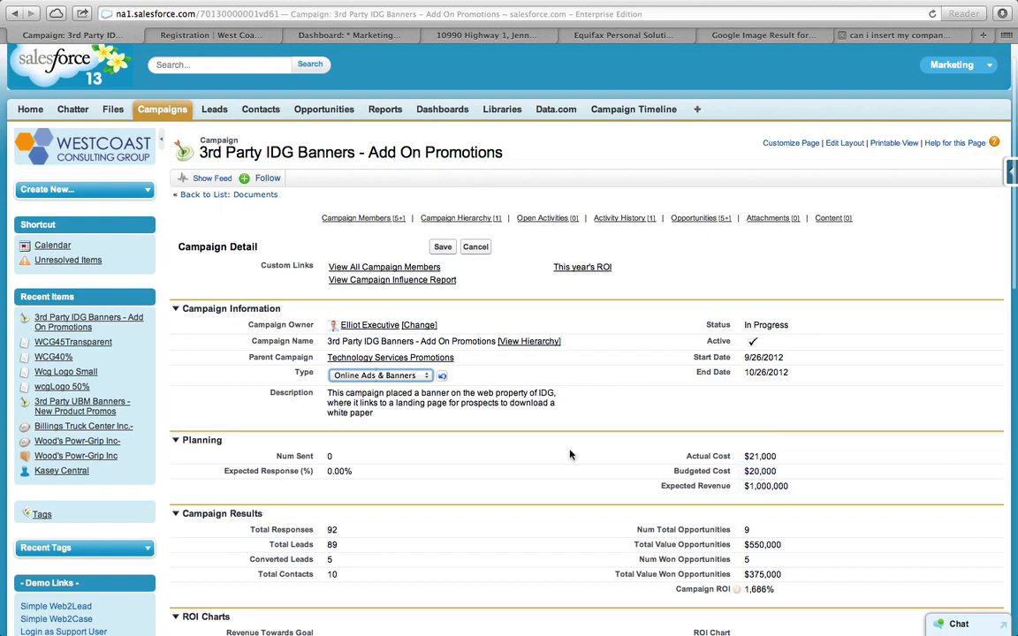
{"action": "scroll", "scroll_direction": "down", "scroll_amount": 3}
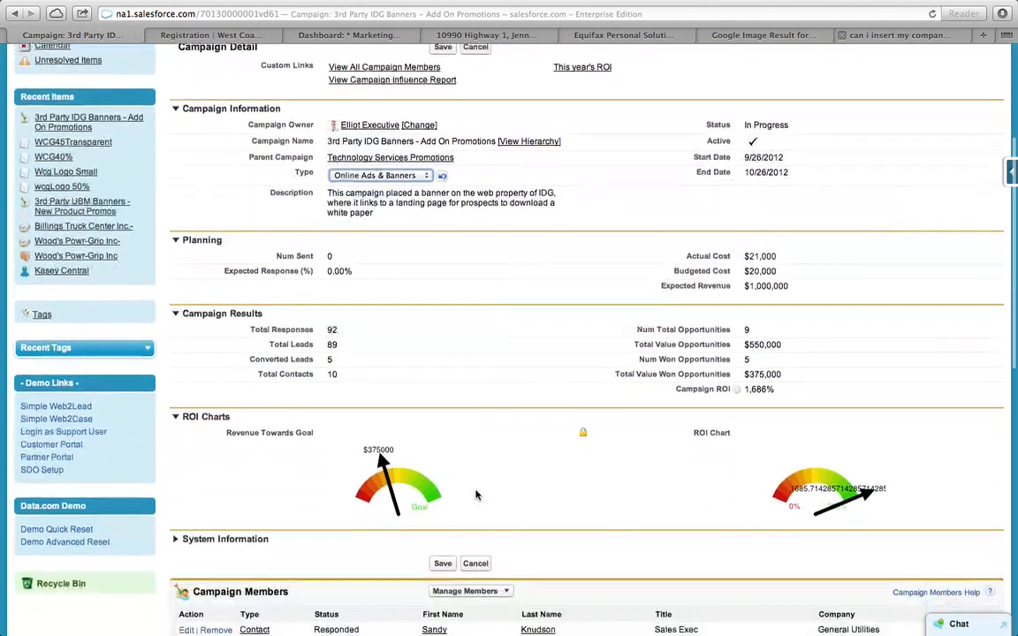
{"action": "scroll", "scroll_direction": "down", "scroll_amount": 3}
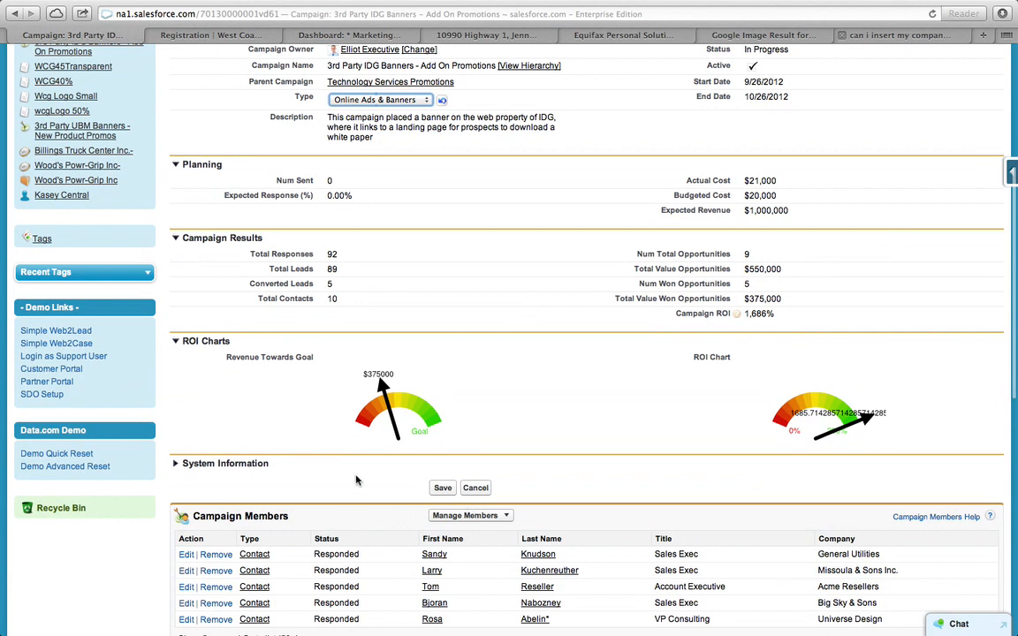
{"action": "scroll", "scroll_direction": "down", "scroll_amount": 3}
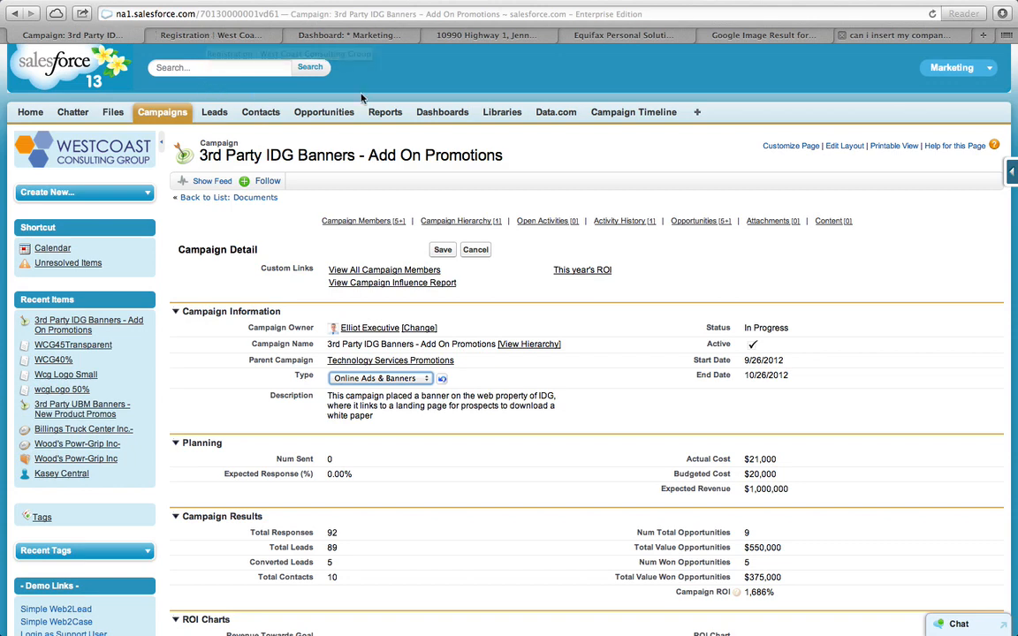
Switch to the Campaign Dashboard and review its empty banner gauges and campaign charts
{"action": "left_click", "coordinate": [442, 111]}
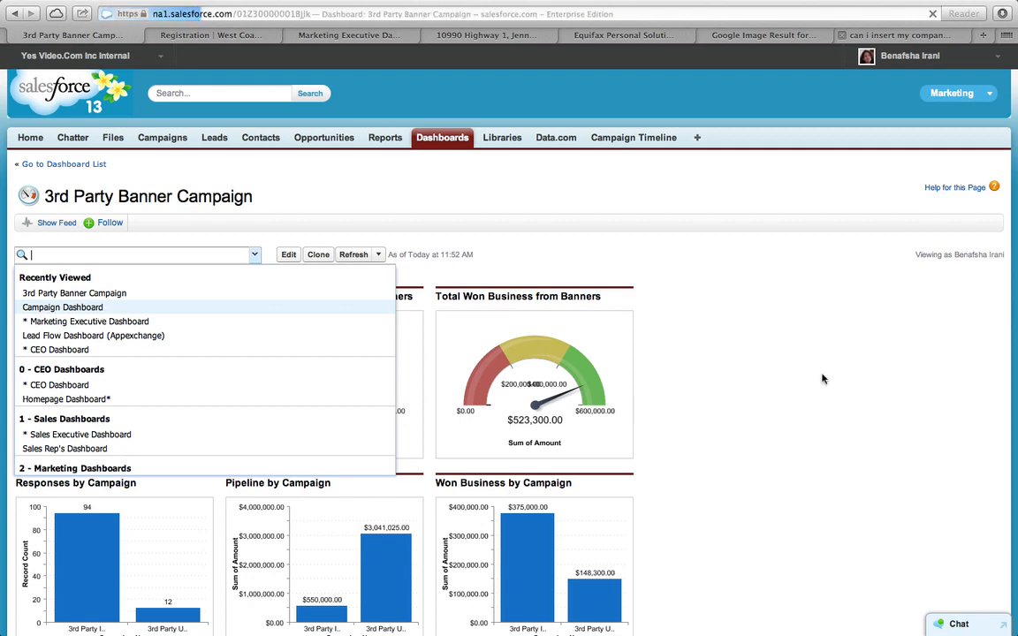
{"action": "left_click", "coordinate": [61, 308]}
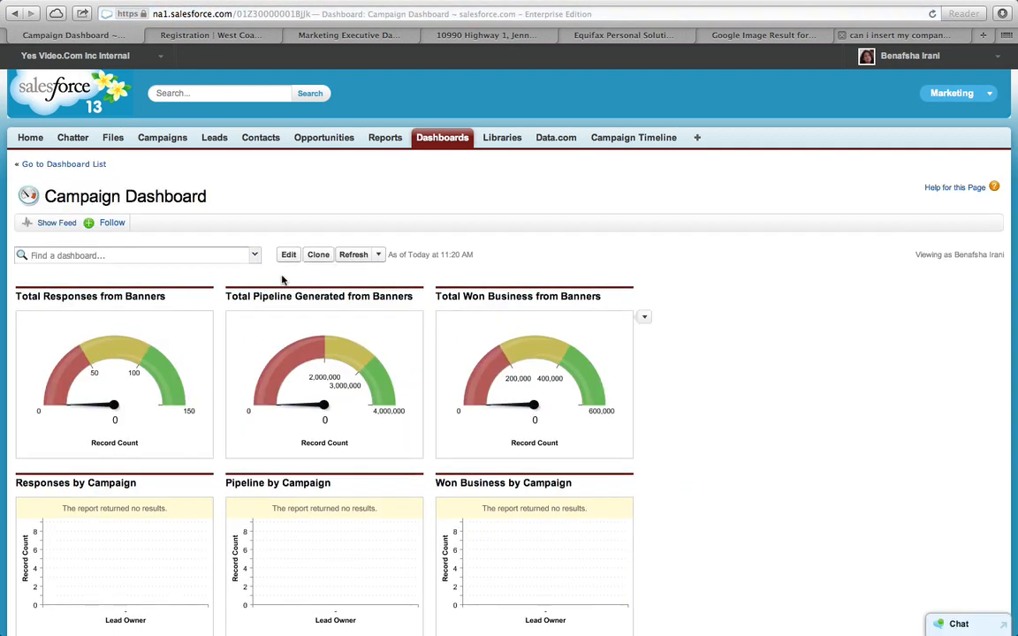
{"action": "mouse_move", "coordinate": [174, 354]}
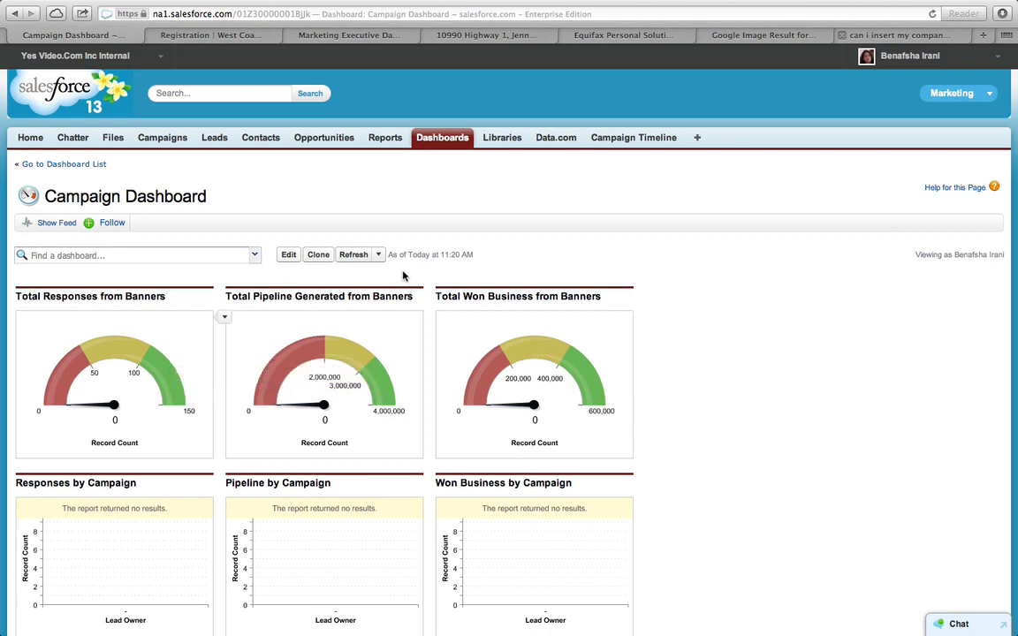
{"action": "scroll", "scroll_direction": "down", "scroll_amount": 3}
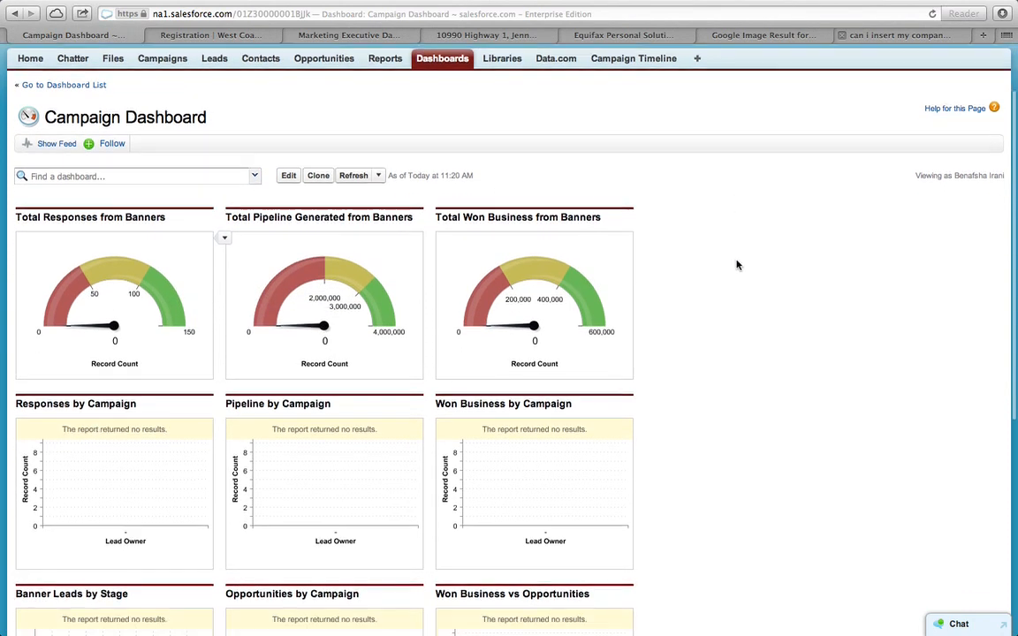
{"action": "scroll", "scroll_direction": "down", "scroll_amount": 3}
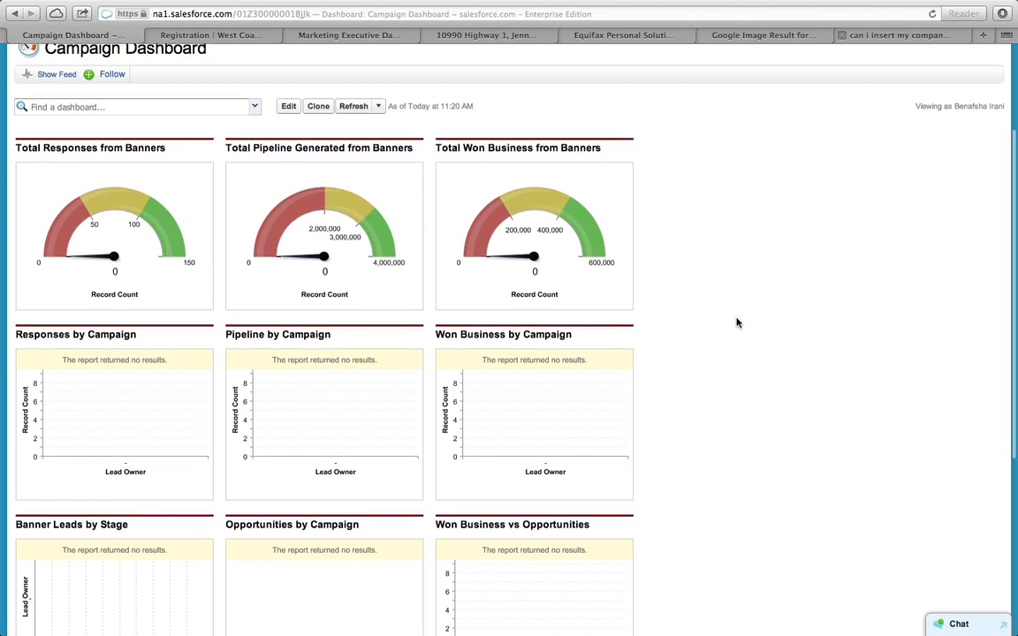
{"action": "scroll", "scroll_direction": "down", "scroll_amount": 3}
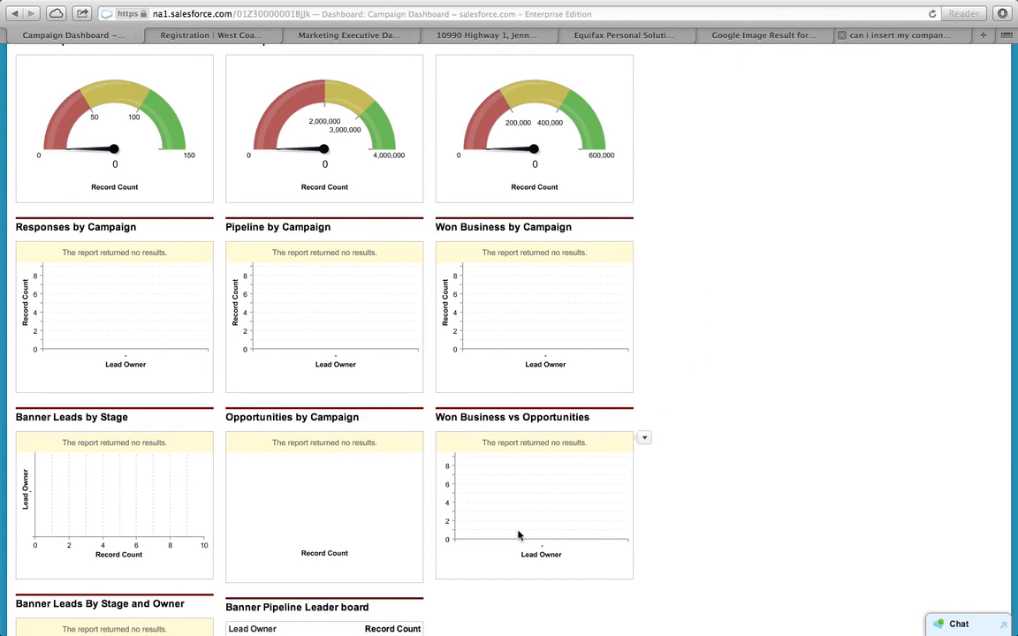
{"action": "mouse_move", "coordinate": [357, 498]}
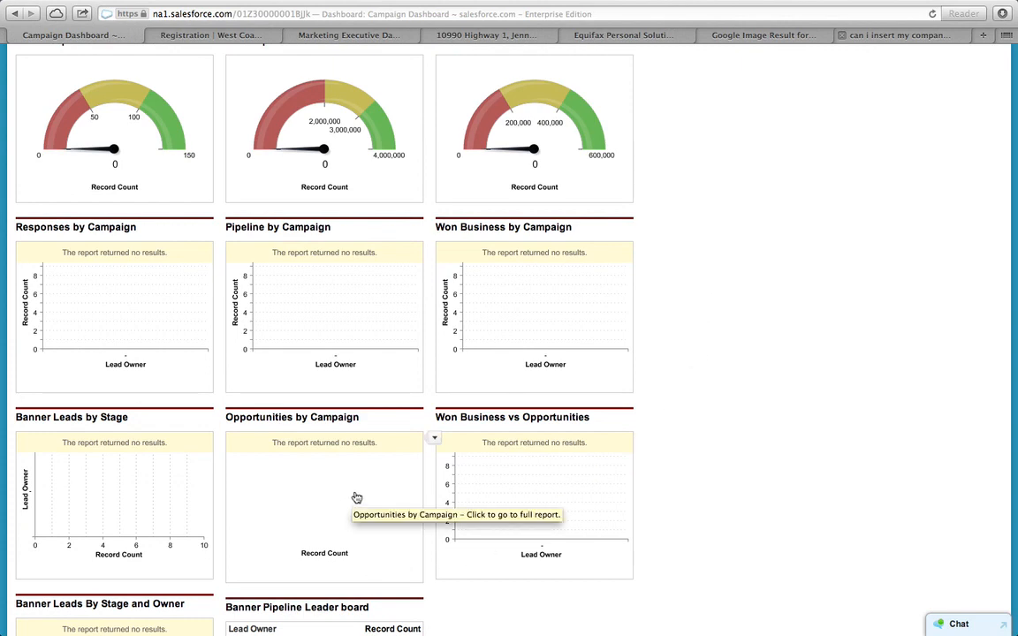
{"action": "mouse_move", "coordinate": [353, 330]}
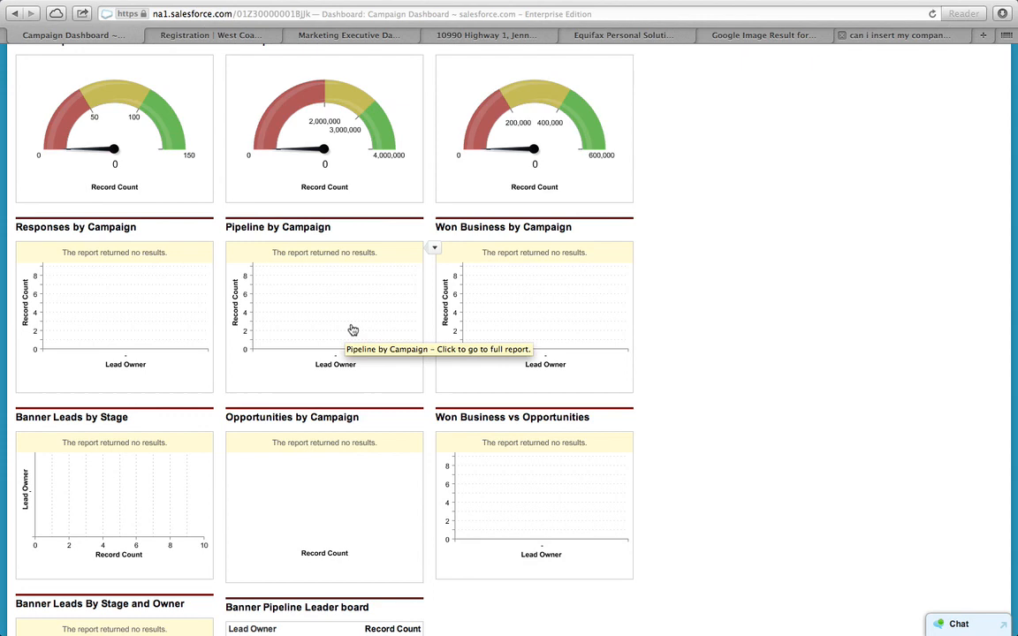
{"action": "mouse_move", "coordinate": [428, 304]}
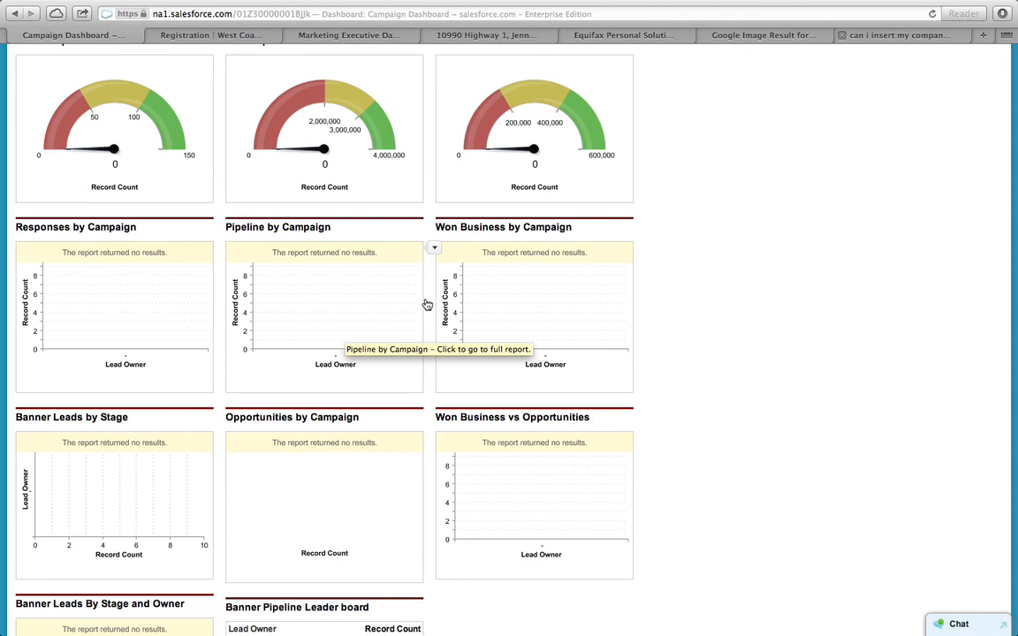
{"action": "mouse_move", "coordinate": [749, 329]}
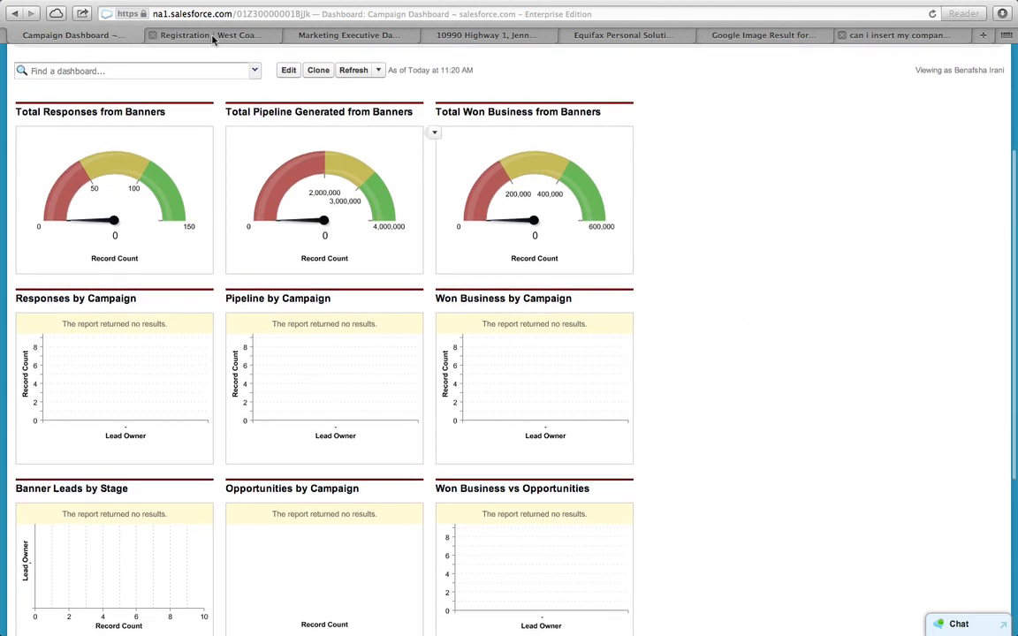
{"action": "left_click", "coordinate": [212, 35]}
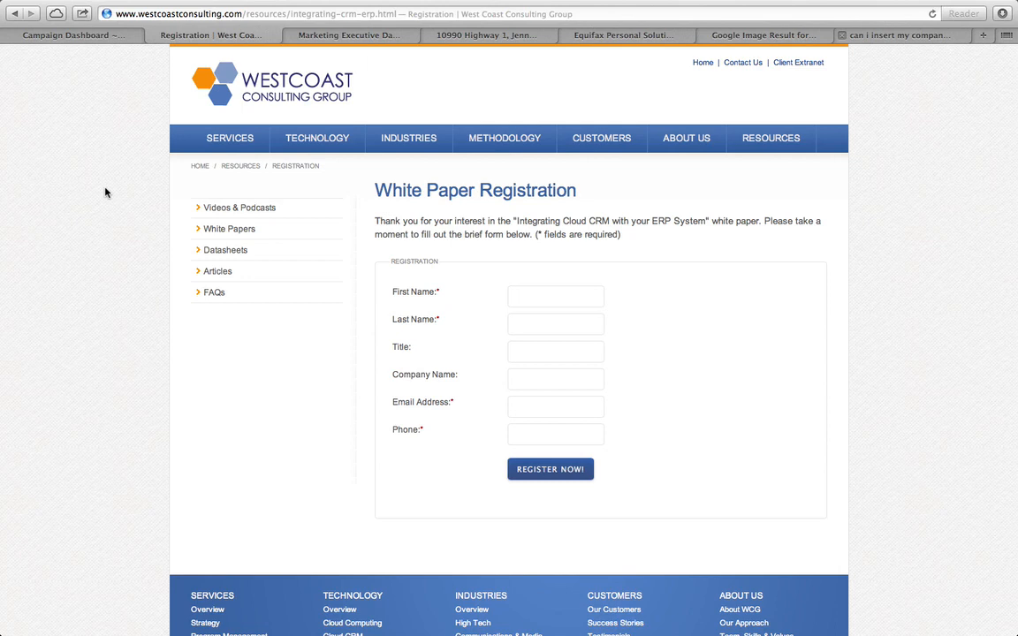
{"action": "mouse_move", "coordinate": [174, 304]}
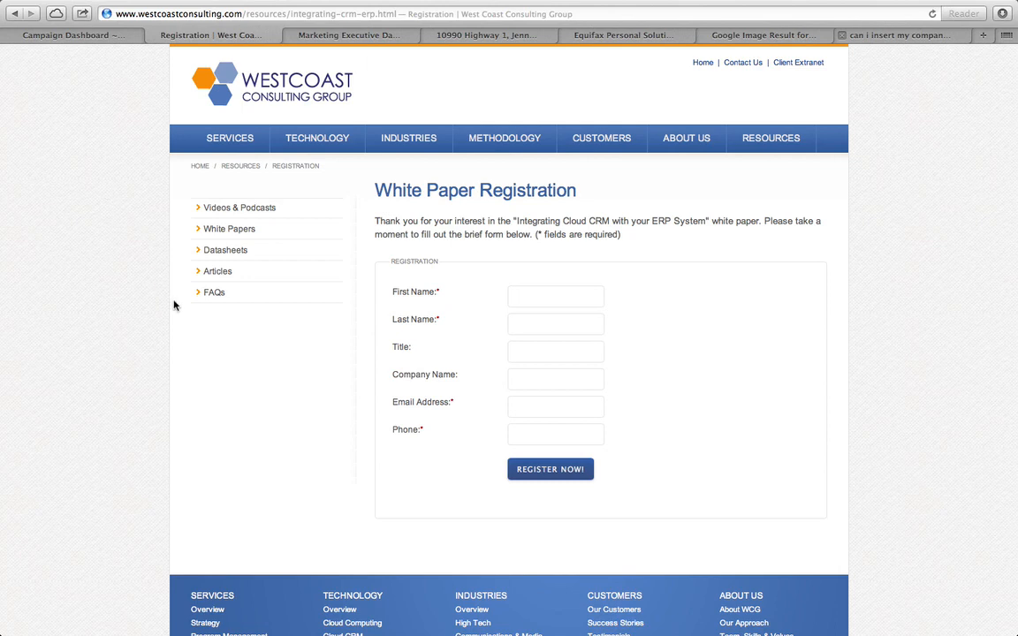
{"action": "mouse_move", "coordinate": [435, 334]}
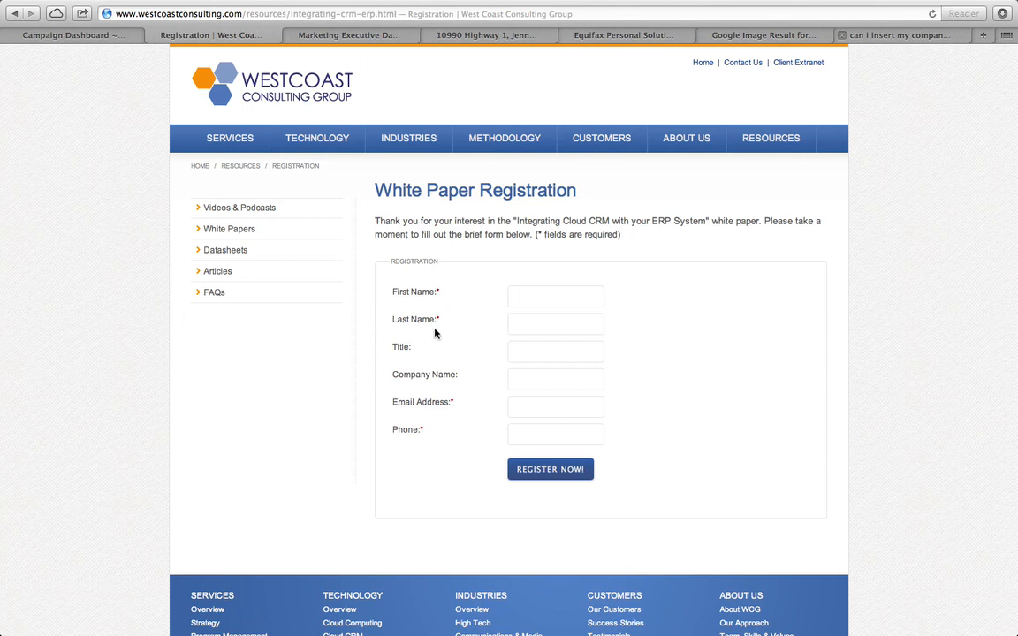
{"action": "mouse_move", "coordinate": [173, 339]}
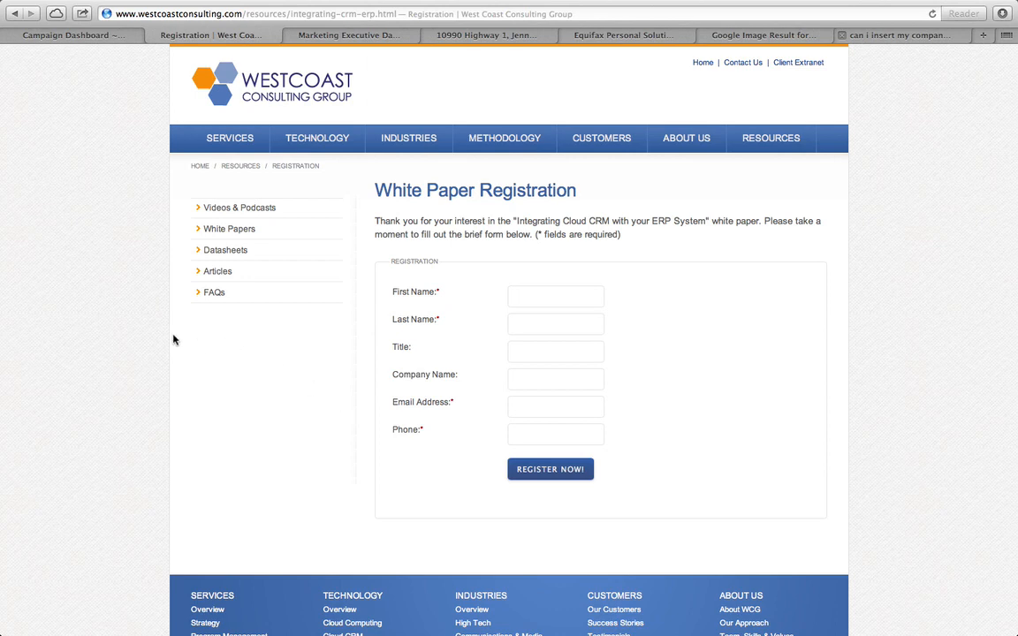
{"action": "mouse_move", "coordinate": [151, 332]}
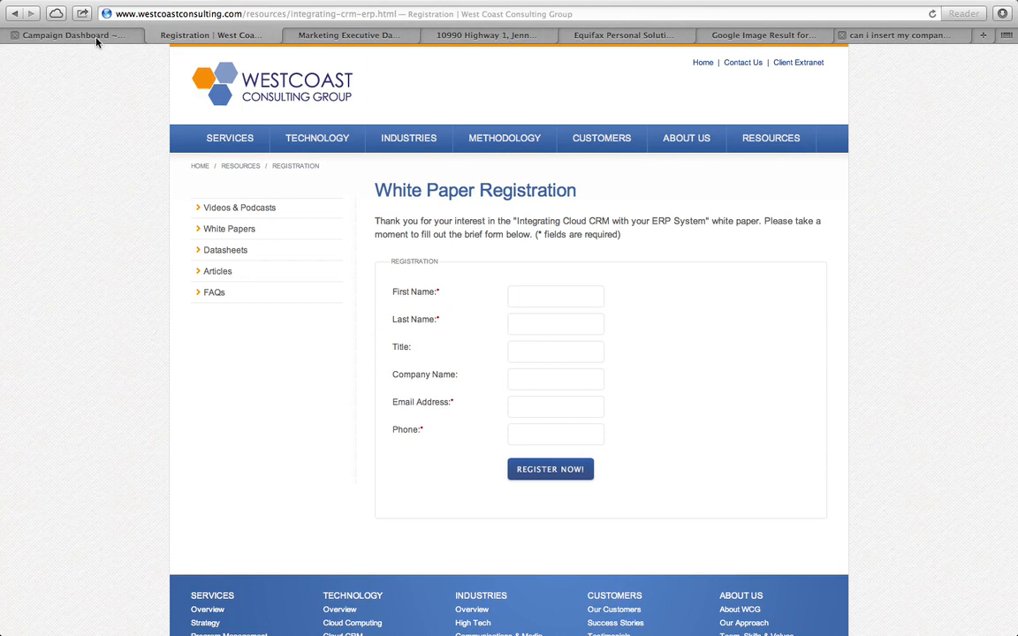
{"action": "mouse_move", "coordinate": [70, 35]}
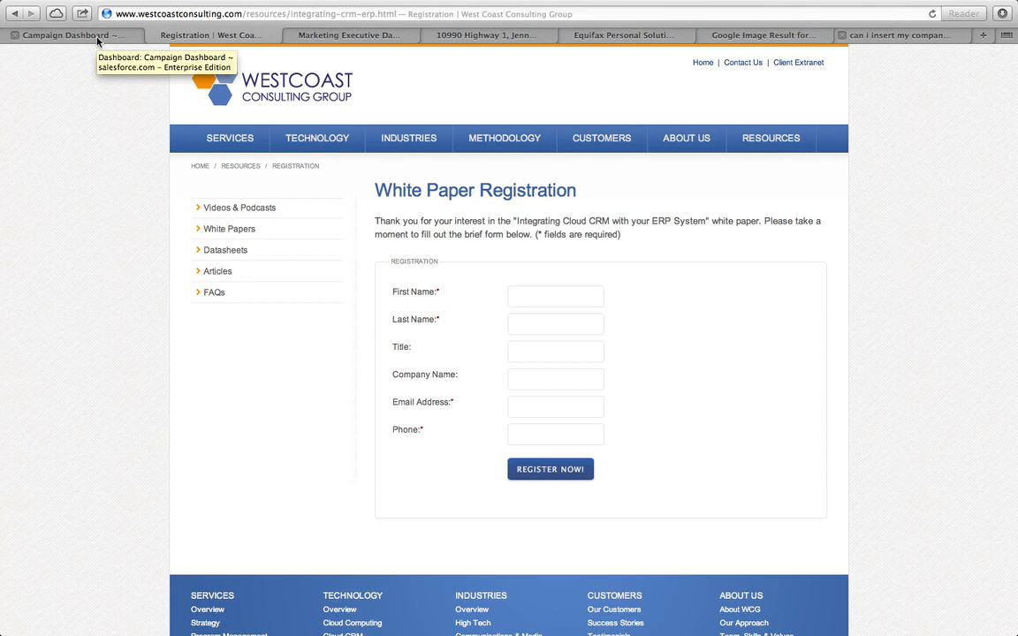
{"action": "left_click", "coordinate": [67, 35]}
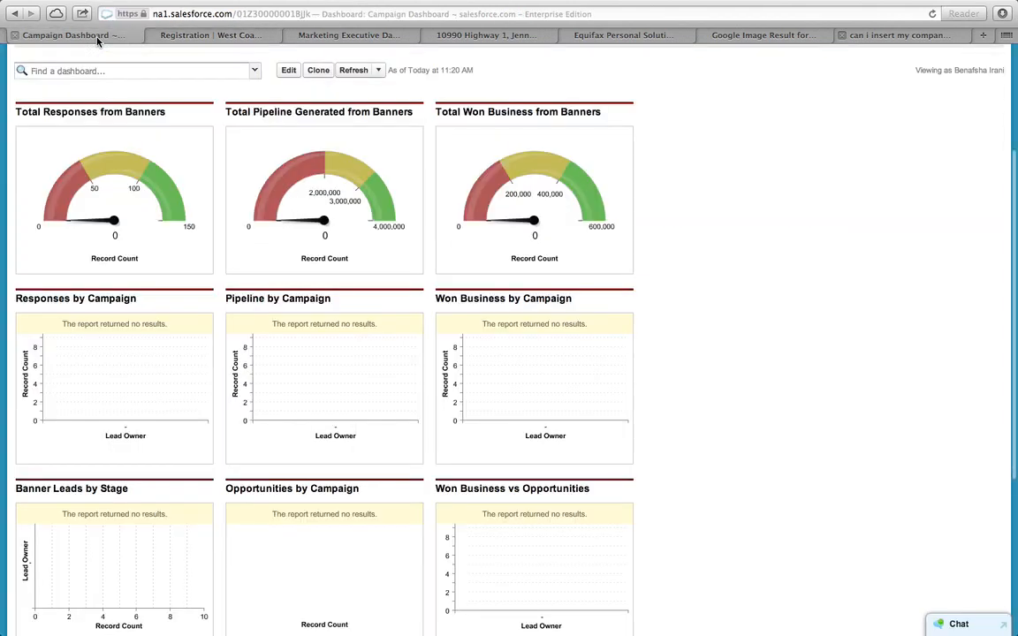
Review the 3rd Party Banner Campaign dashboard: 106 responses, $3.59M pipeline, $523K won
{"action": "left_click", "coordinate": [132, 71]}
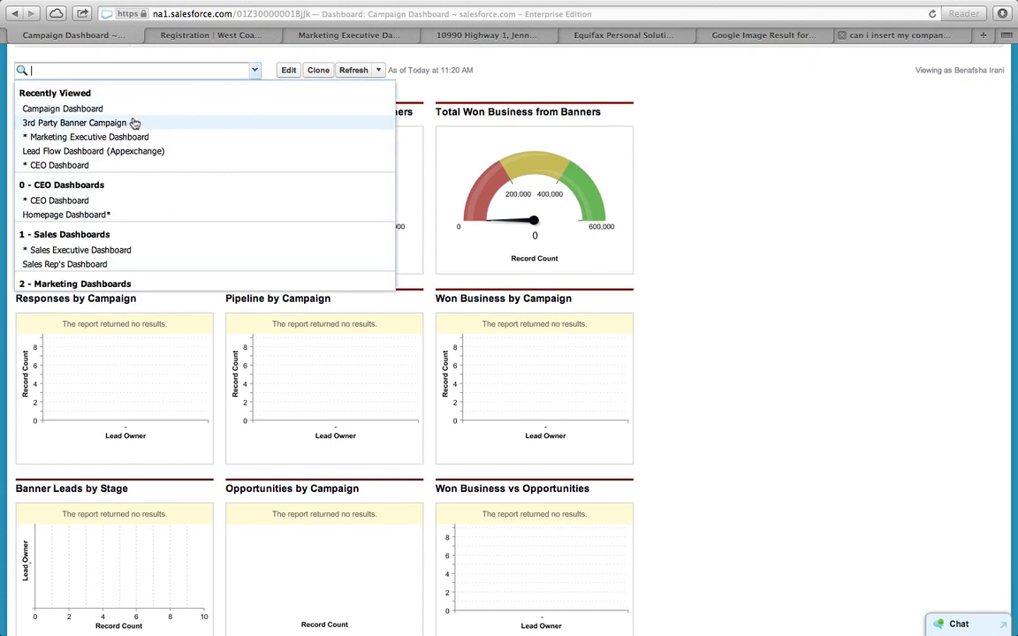
{"action": "left_click", "coordinate": [75, 124]}
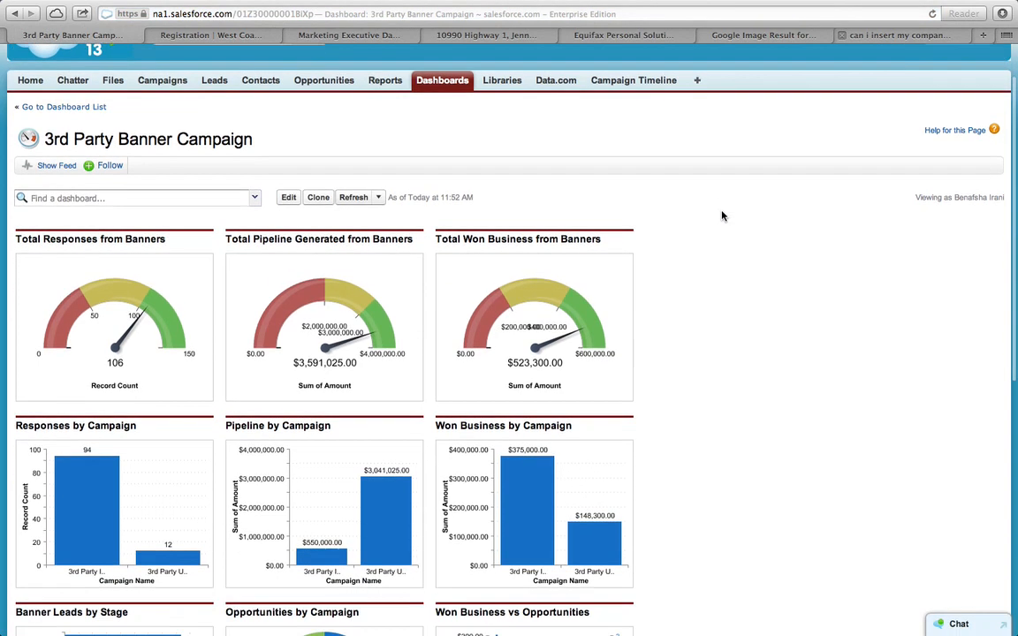
{"action": "scroll", "scroll_direction": "down", "scroll_amount": 3}
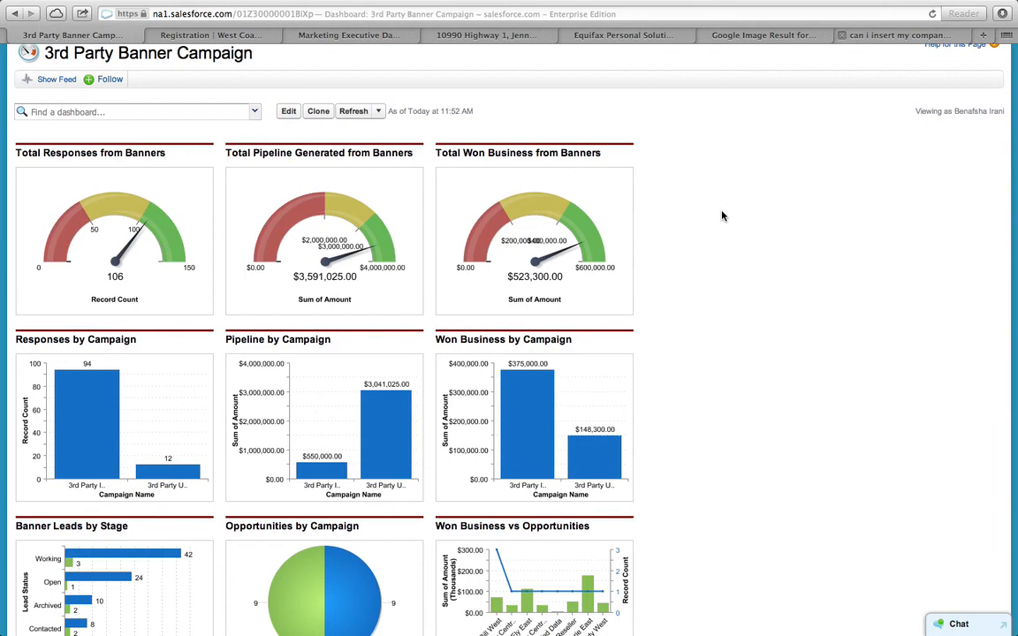
{"action": "scroll", "scroll_direction": "down", "scroll_amount": 3}
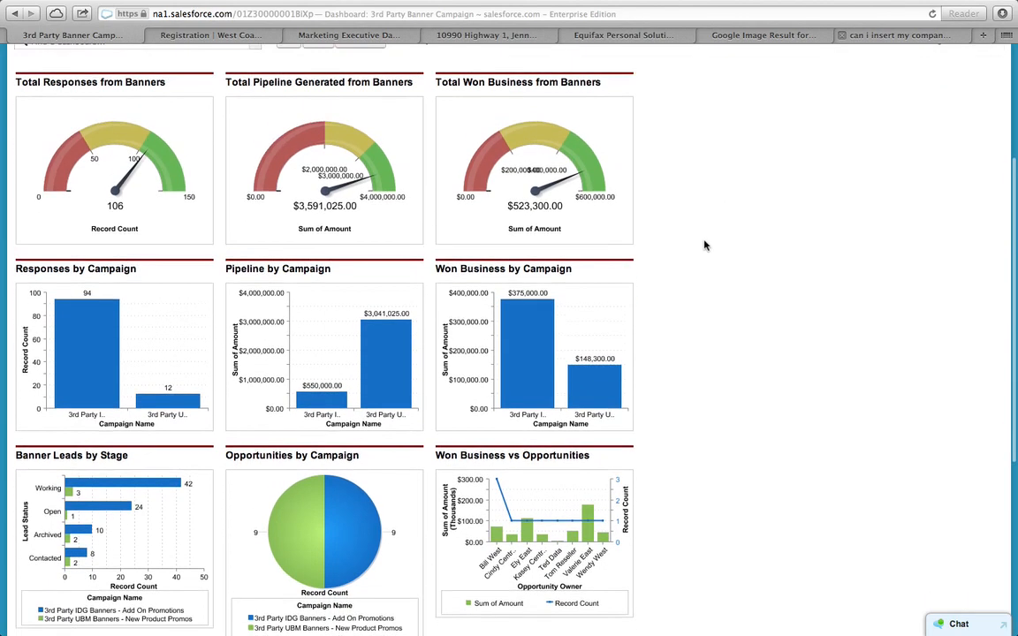
{"action": "scroll", "scroll_direction": "down", "scroll_amount": 3}
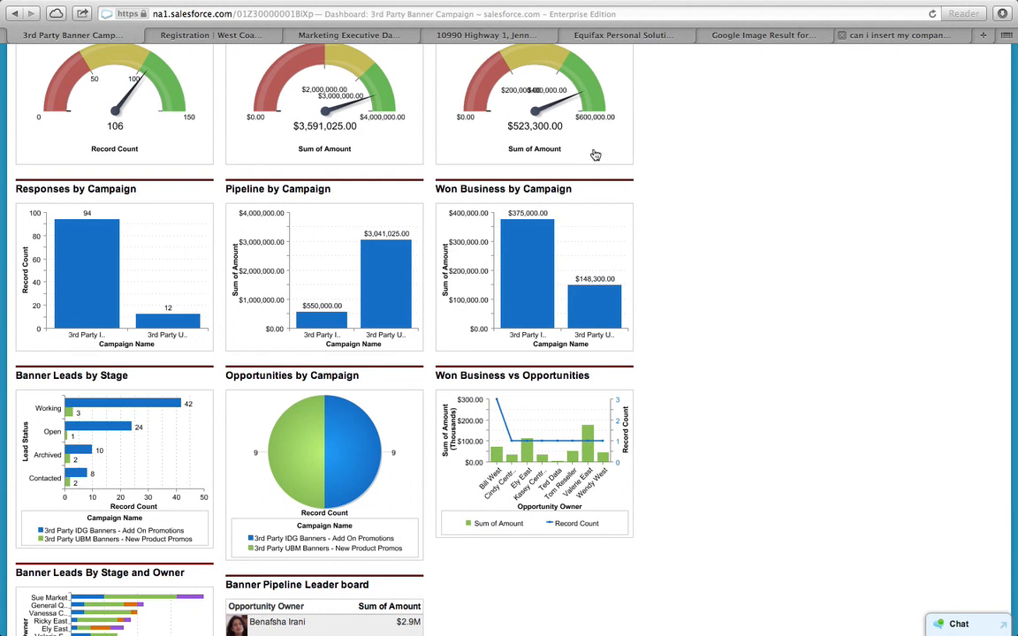
{"action": "mouse_move", "coordinate": [374, 427]}
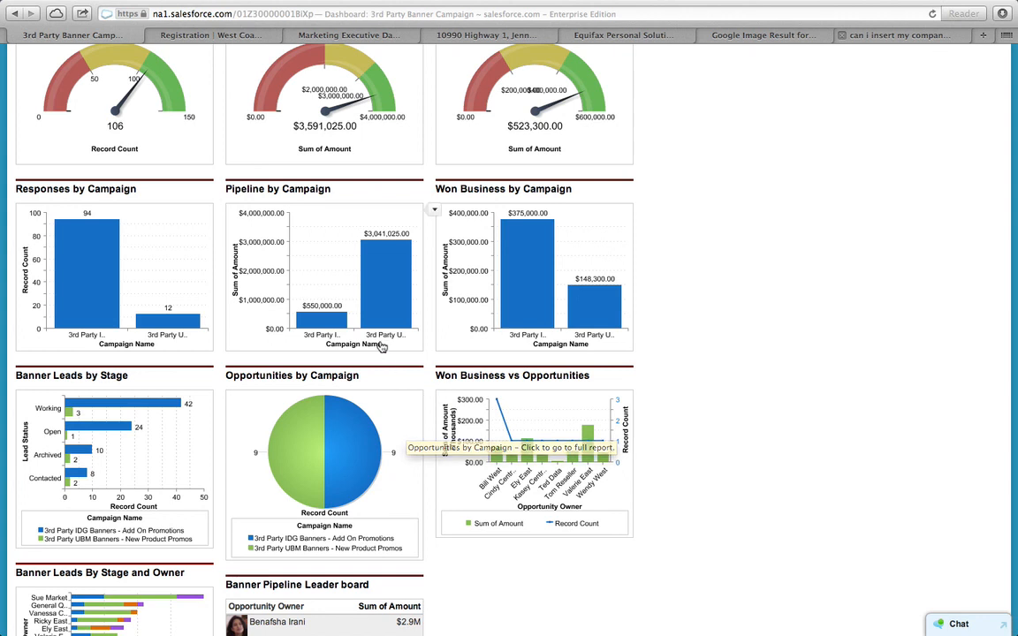
{"action": "mouse_move", "coordinate": [336, 322]}
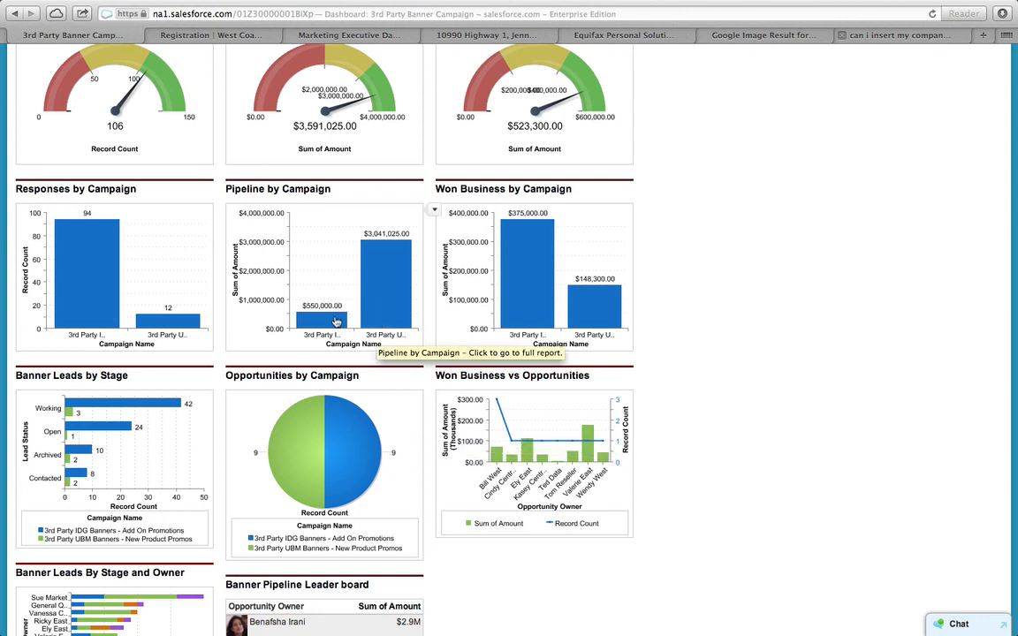
{"action": "mouse_move", "coordinate": [521, 267]}
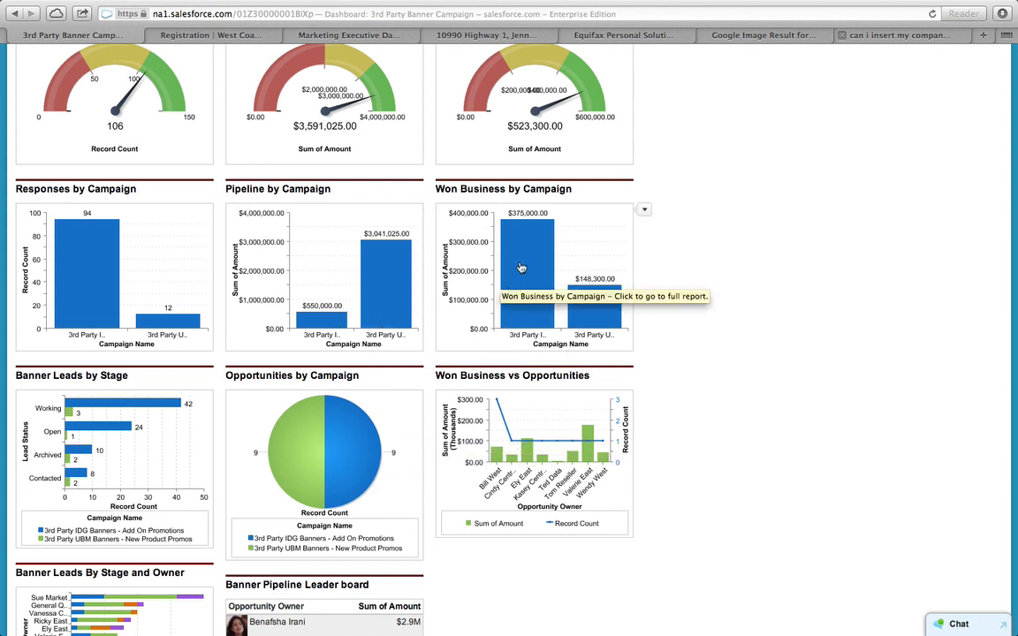
{"action": "scroll", "scroll_direction": "up", "scroll_amount": 3}
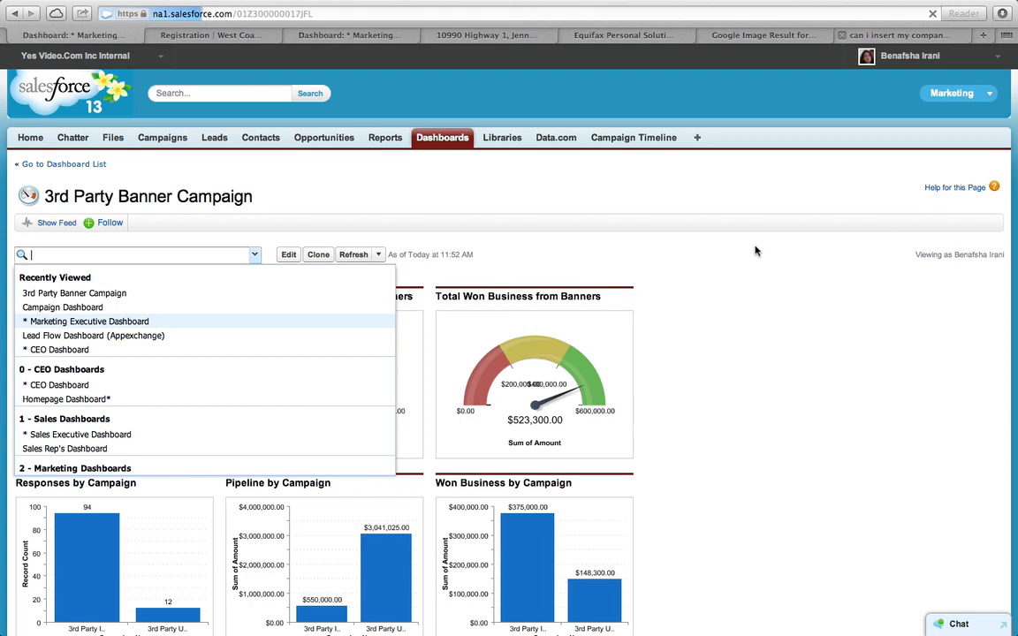
Switch to the Marketing Executive Dashboard and review its charts
{"action": "left_click", "coordinate": [88, 321]}
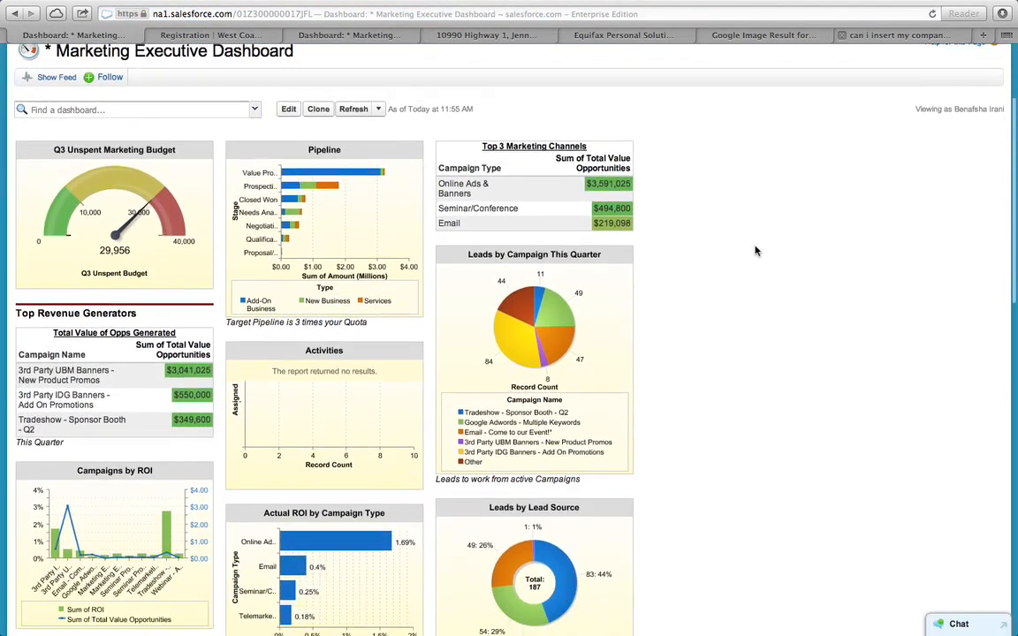
{"action": "scroll", "scroll_direction": "down", "scroll_amount": 3}
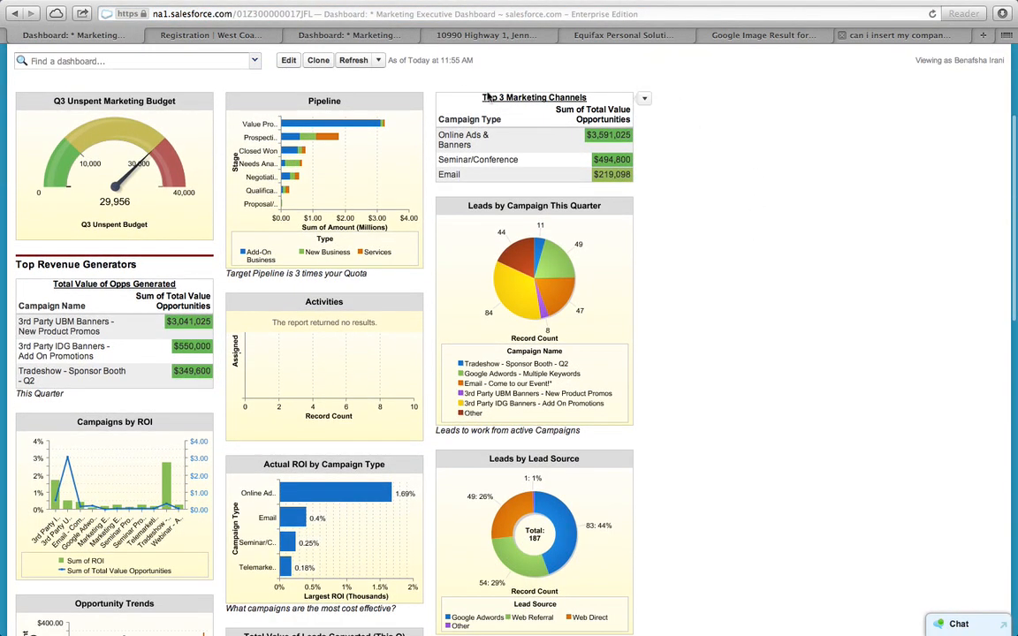